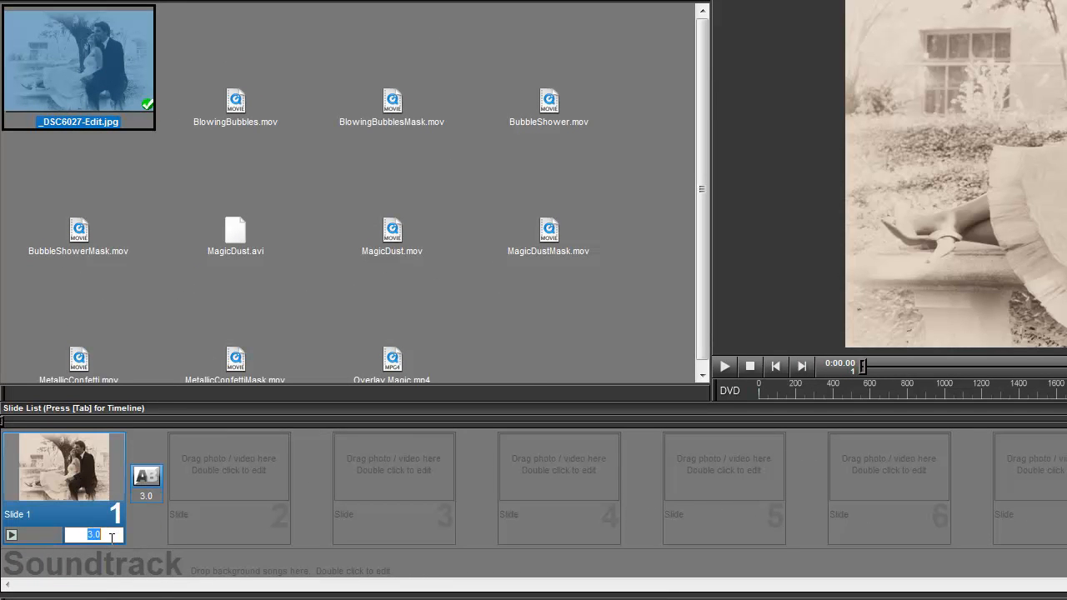
- Set the bride-and-groom slide's duration to 4 seconds and open its Slide Options
type("4")
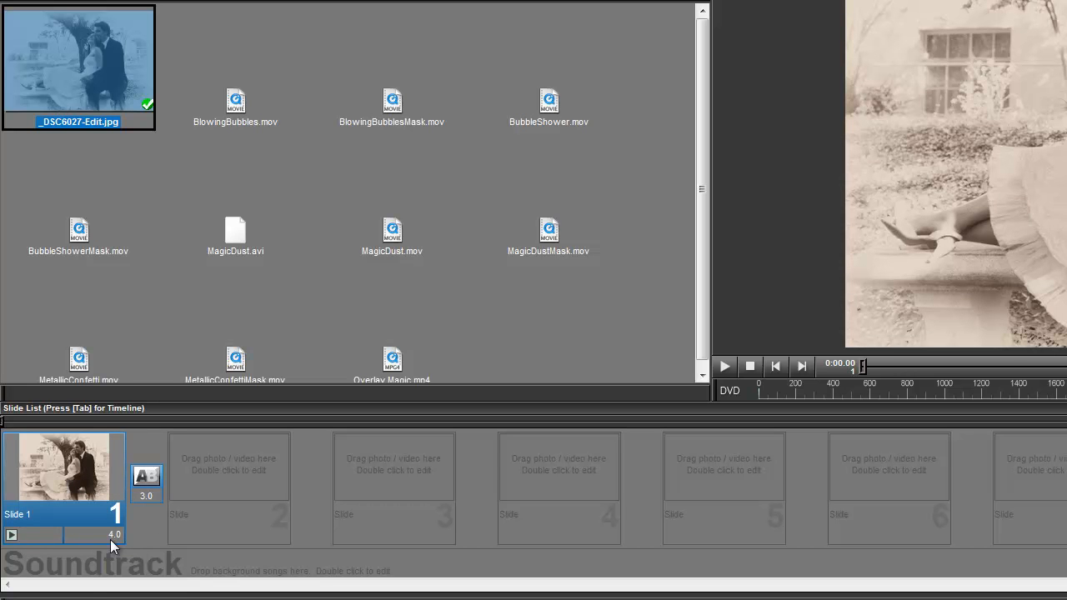
double_click(63, 465)
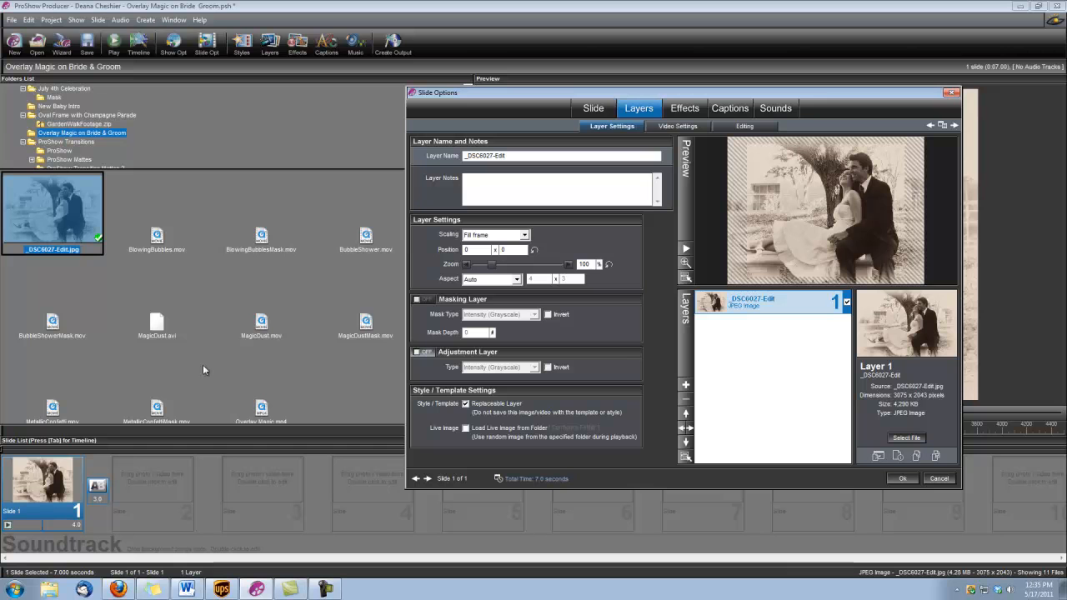
mouse_move(699, 393)
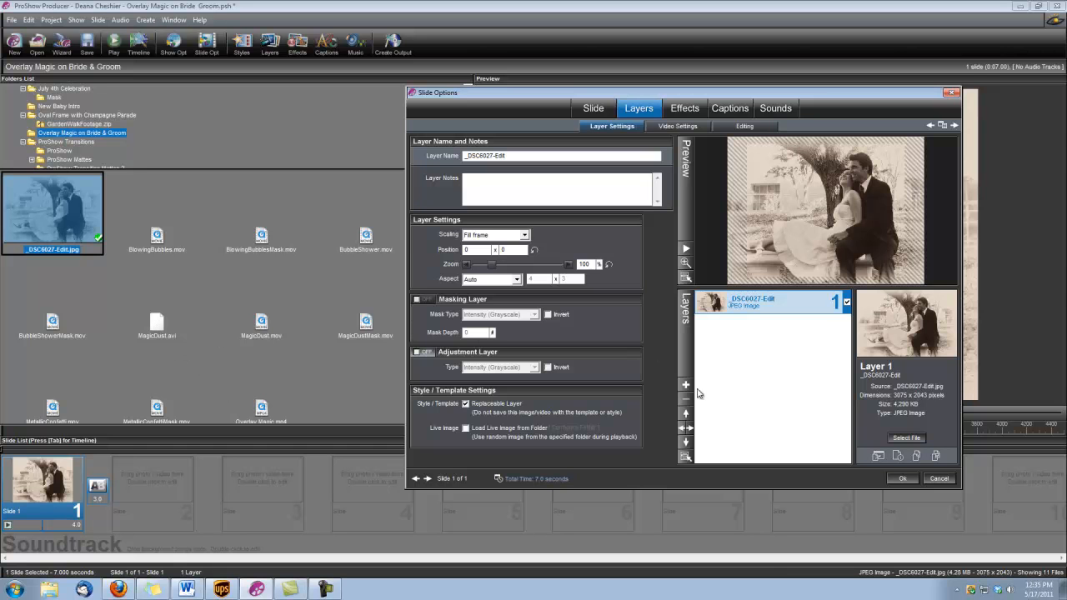
- Layer MagicDust.mov over the photo on slide 1 at 70% opacity
left_click(905, 438)
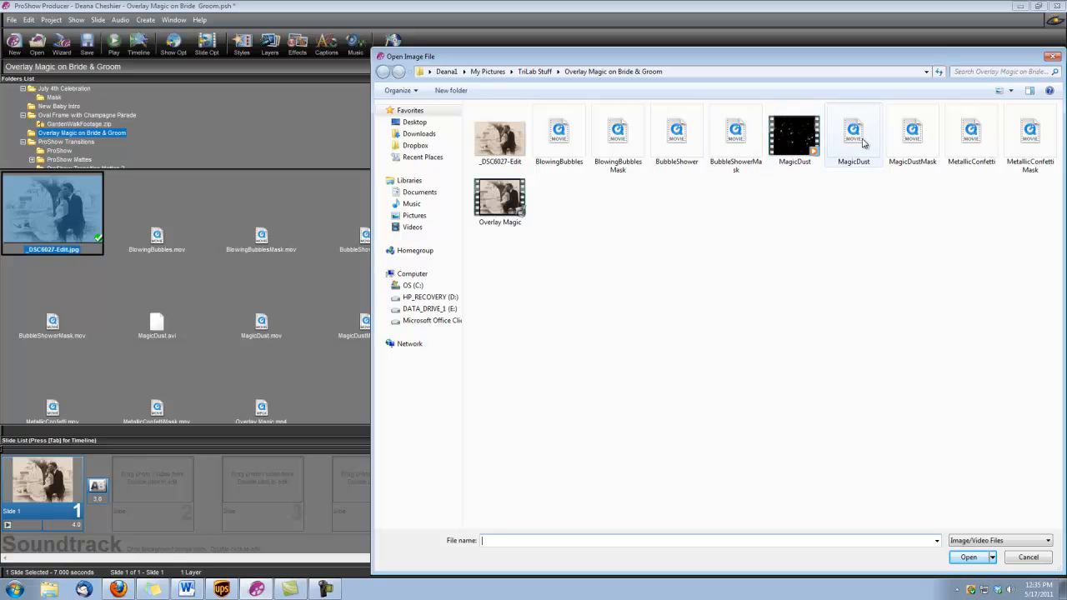
left_click(854, 137)
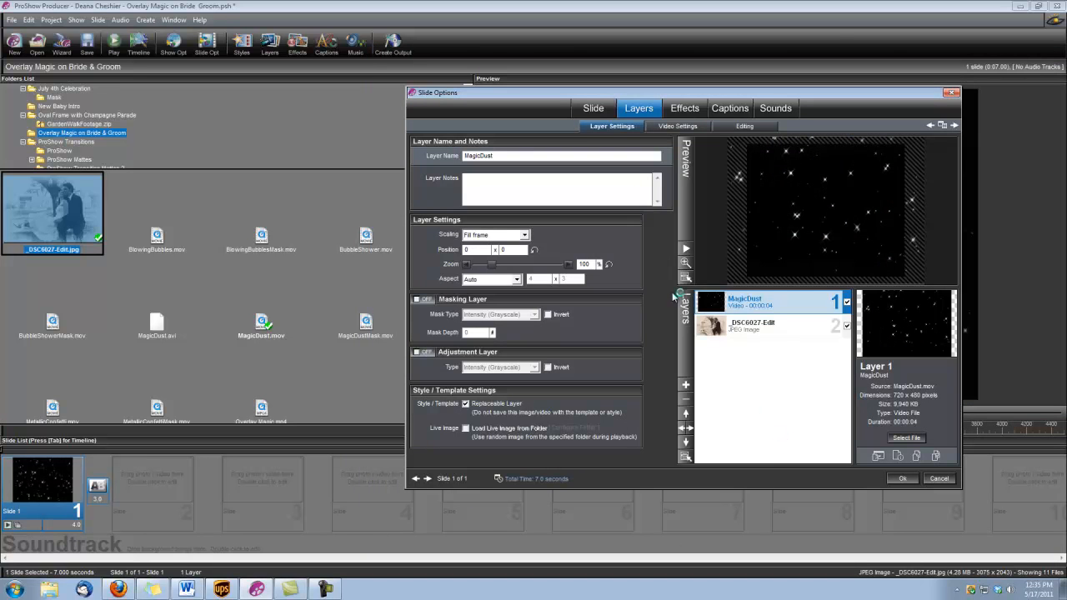
mouse_move(806, 239)
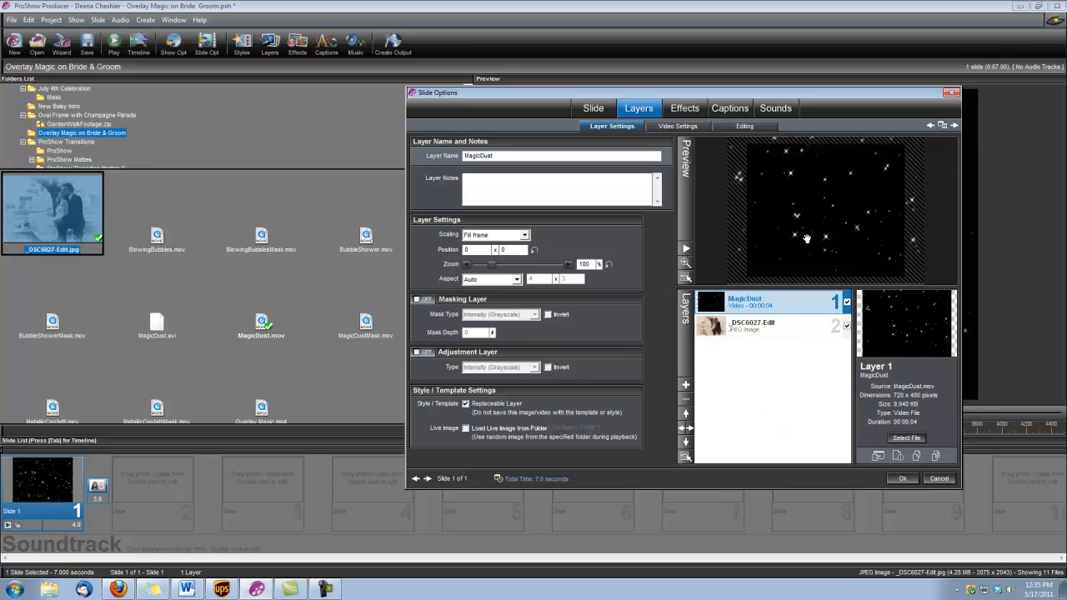
mouse_move(760, 139)
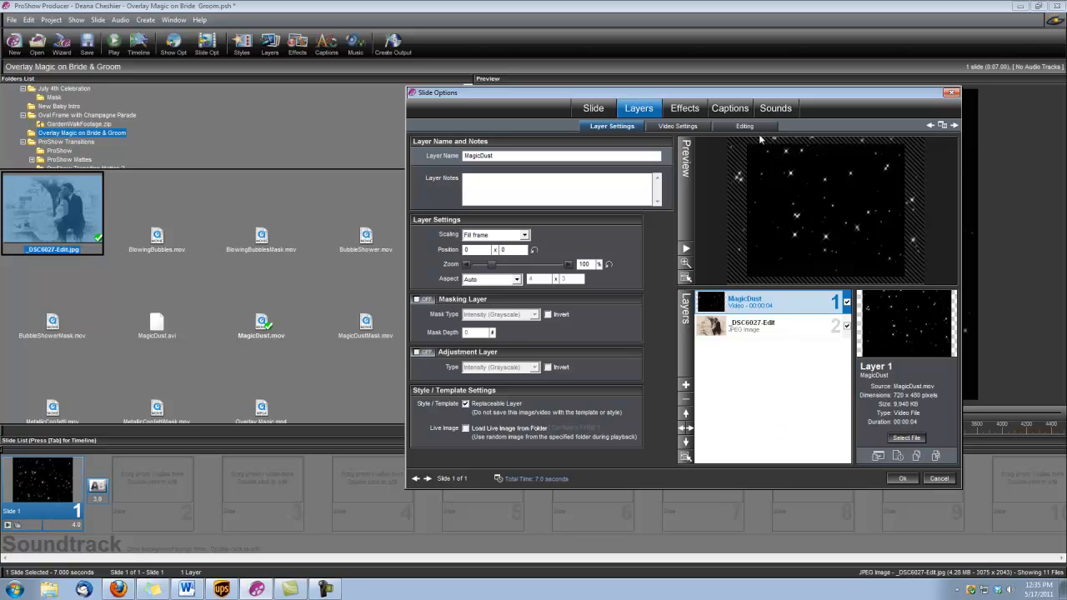
left_click(743, 126)
type("70")
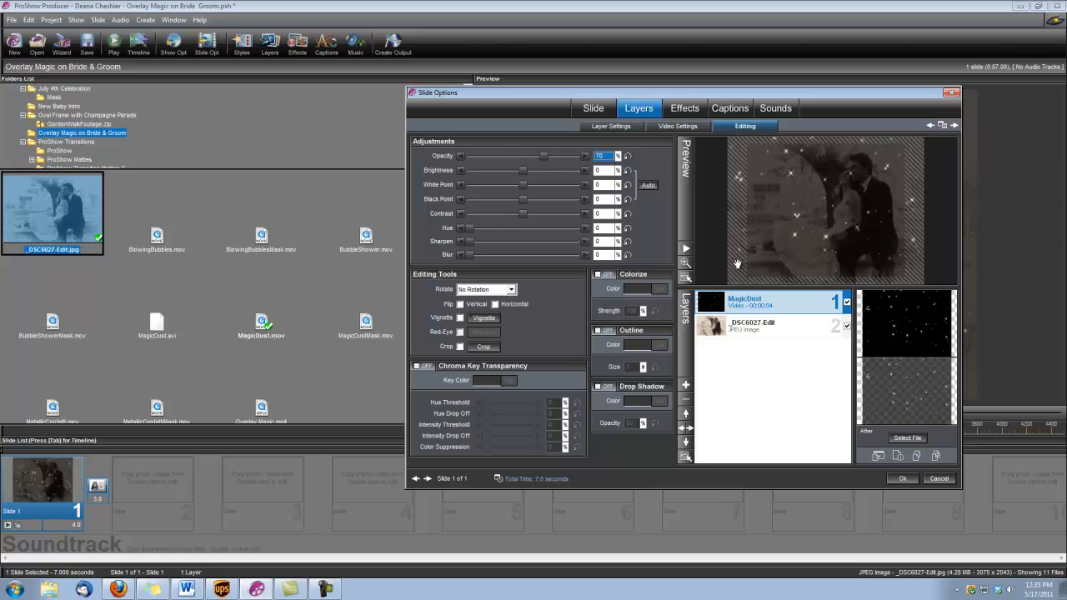
mouse_move(751, 304)
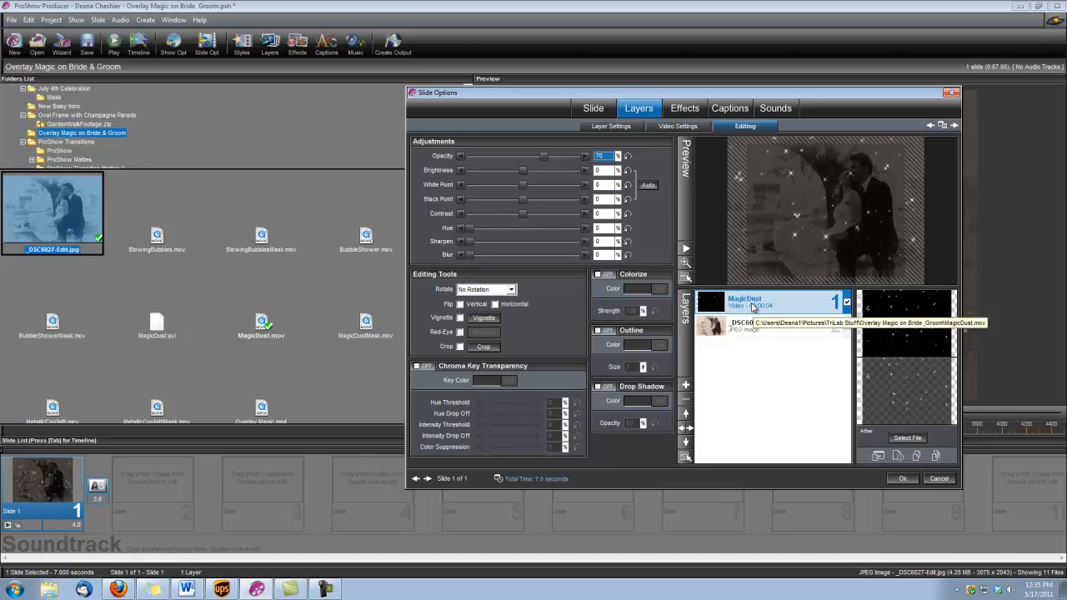
- Add MagicDustMask as a masking layer above MagicDust, then confirm with Ok
left_click(686, 385)
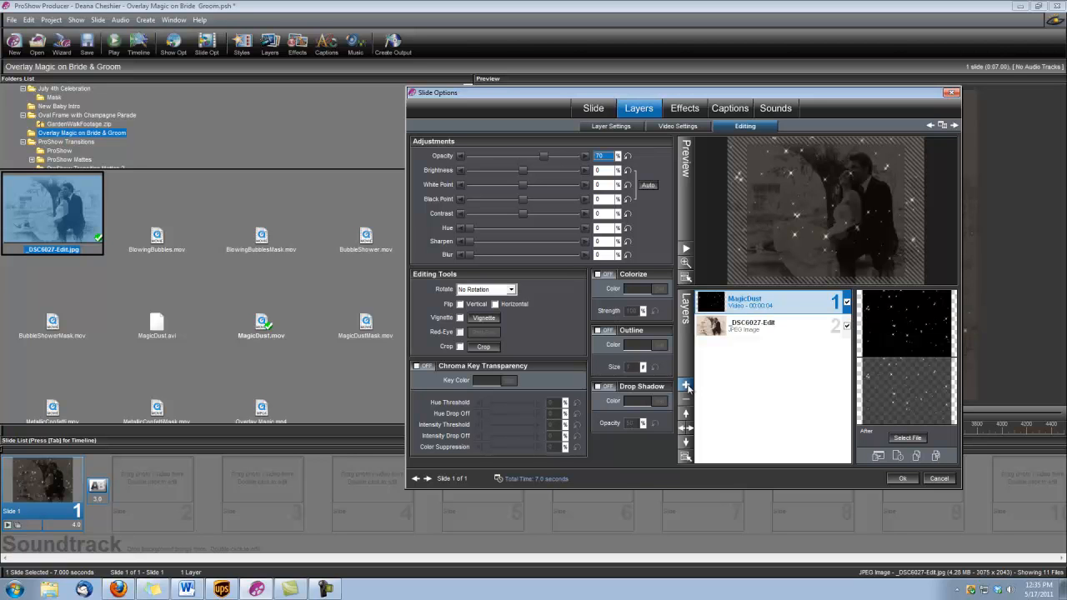
left_click(685, 386)
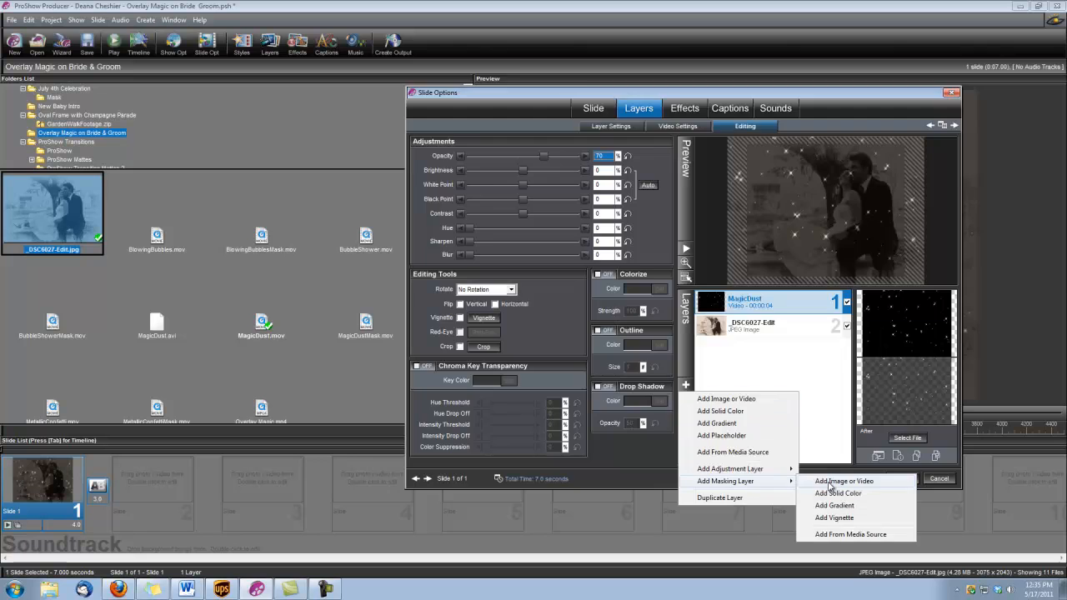
left_click(843, 480)
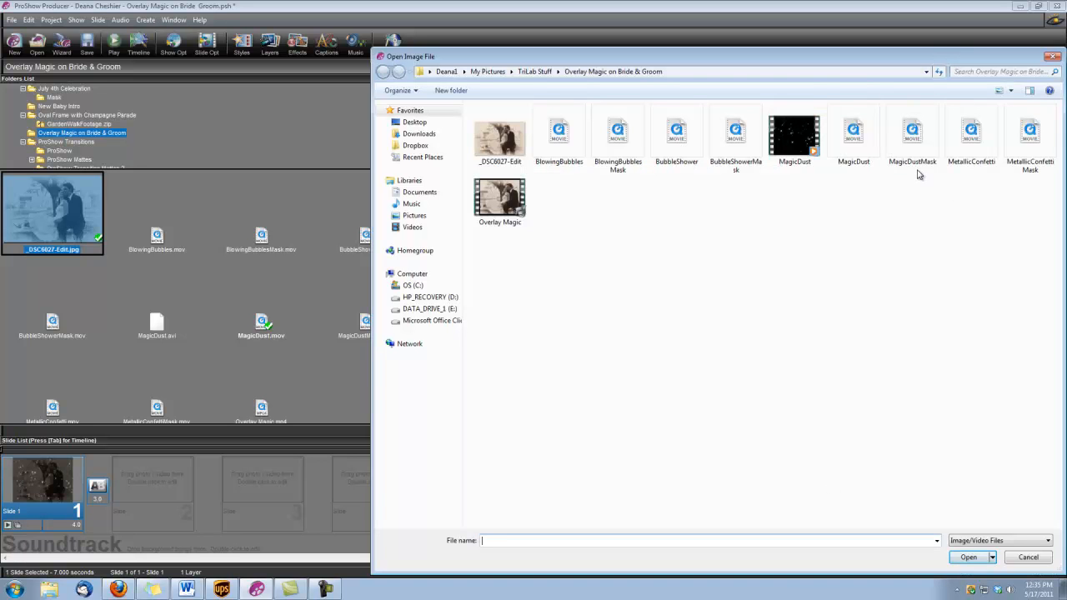
left_click(912, 135)
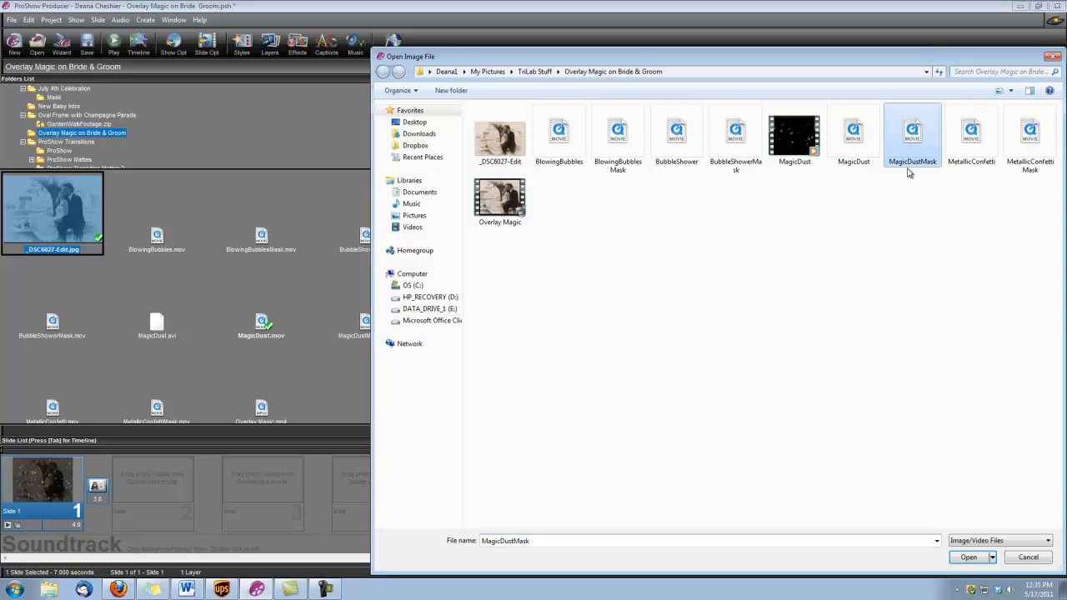
mouse_move(895, 338)
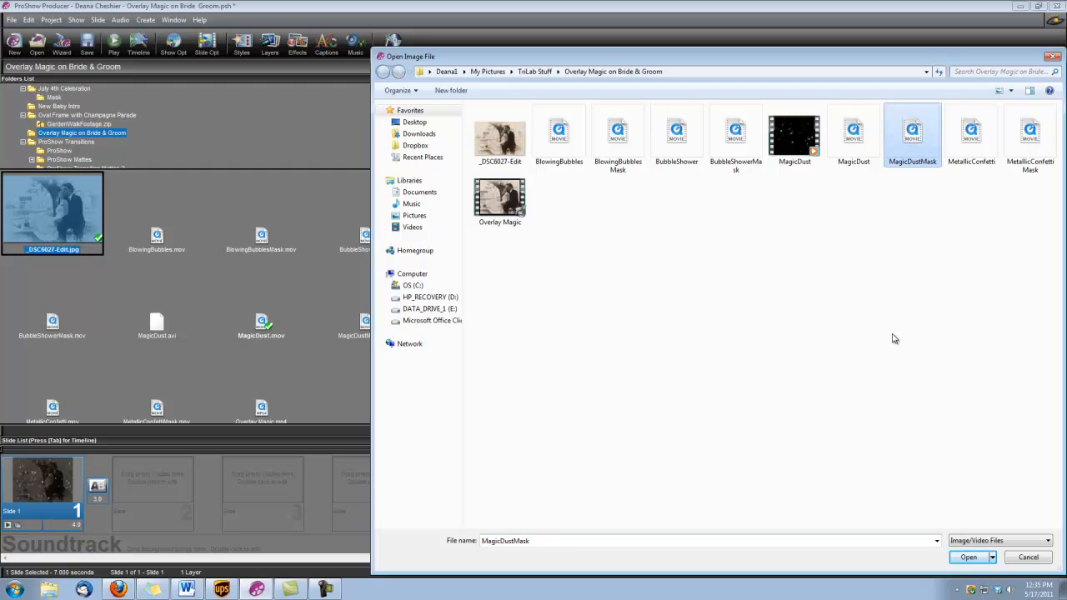
left_click(968, 557)
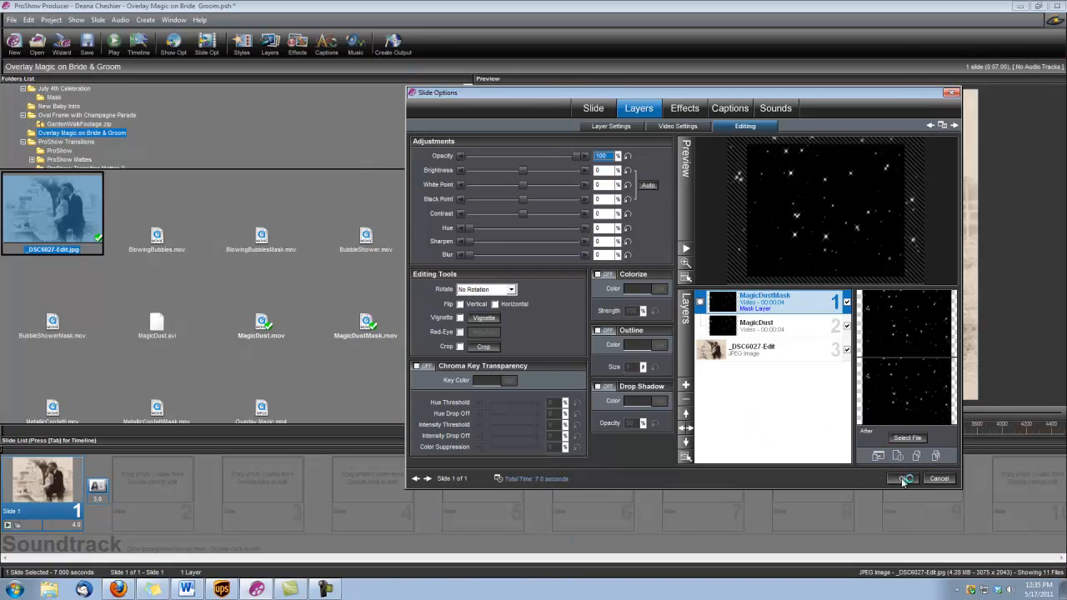
left_click(903, 478)
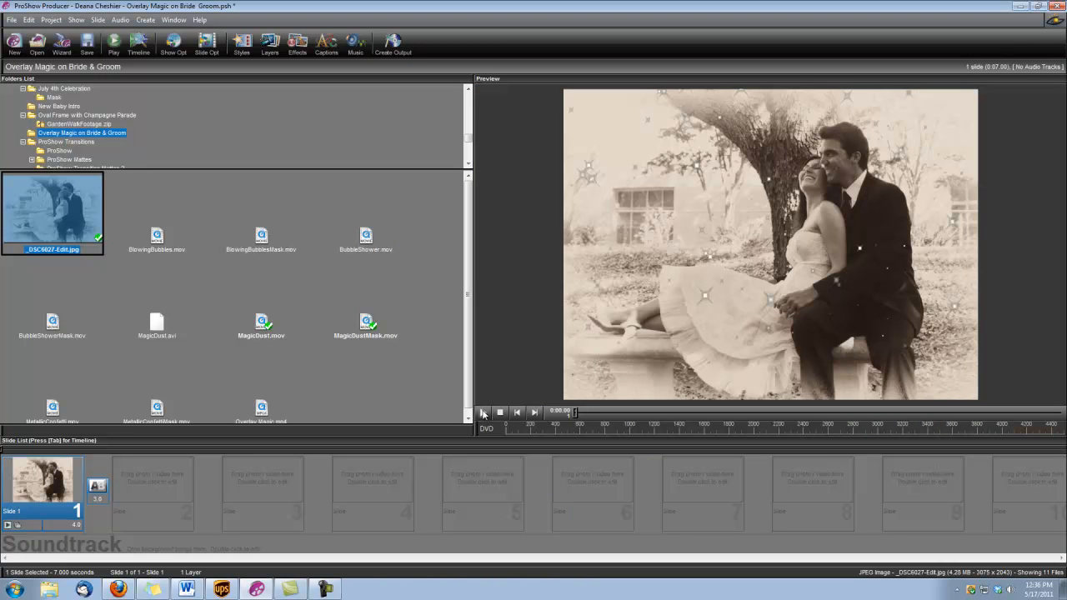
- Preview the dust overlay, add slides 2 and 3 from _DSC6027-Edit.jpg, and open slide 2's layers
left_click(484, 412)
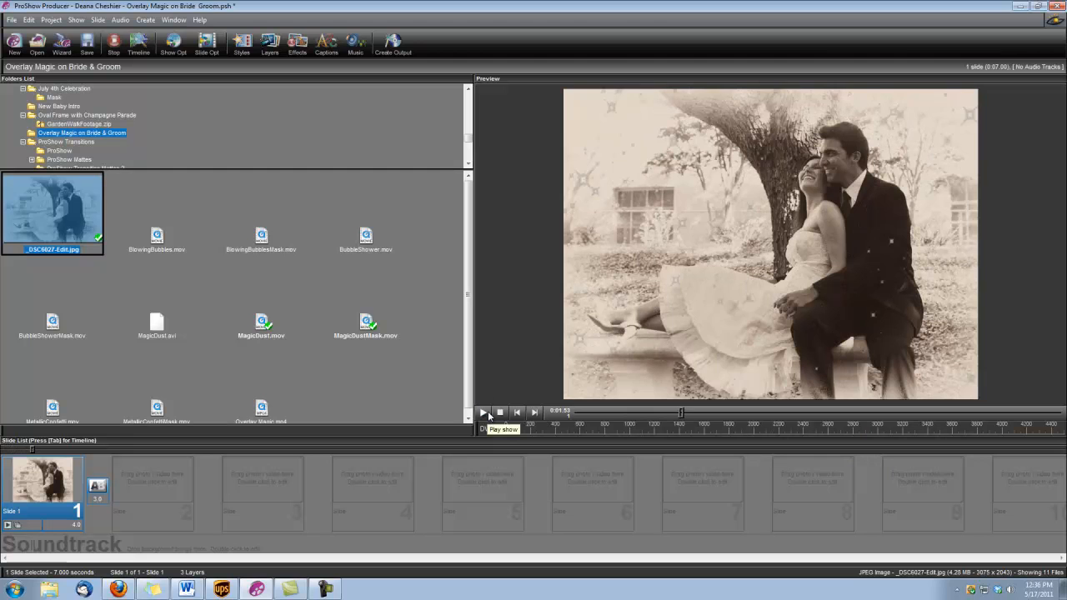
left_click(157, 236)
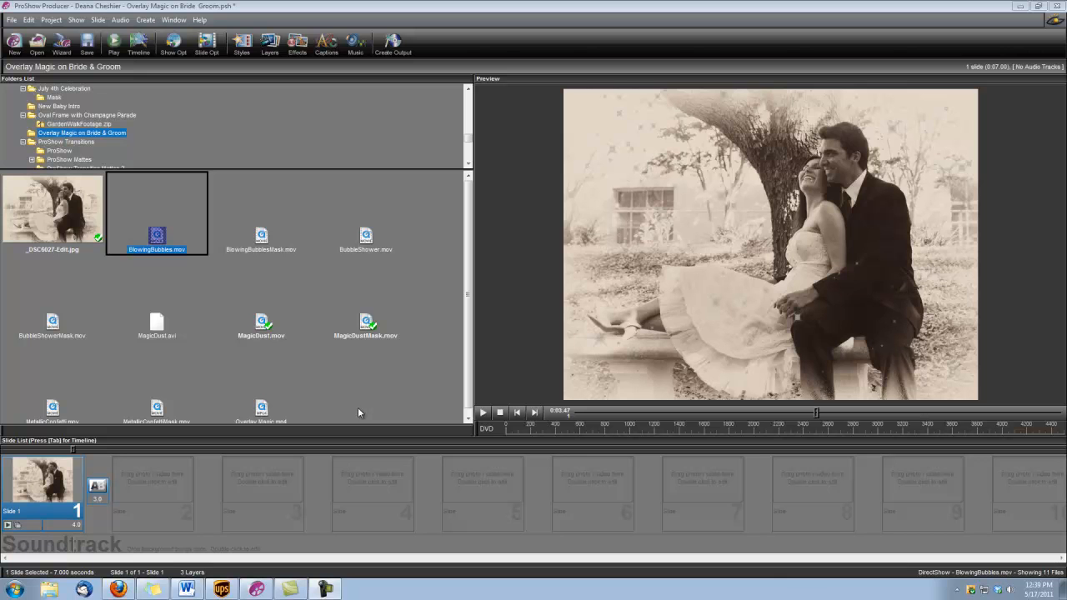
left_click(51, 209)
type("0")
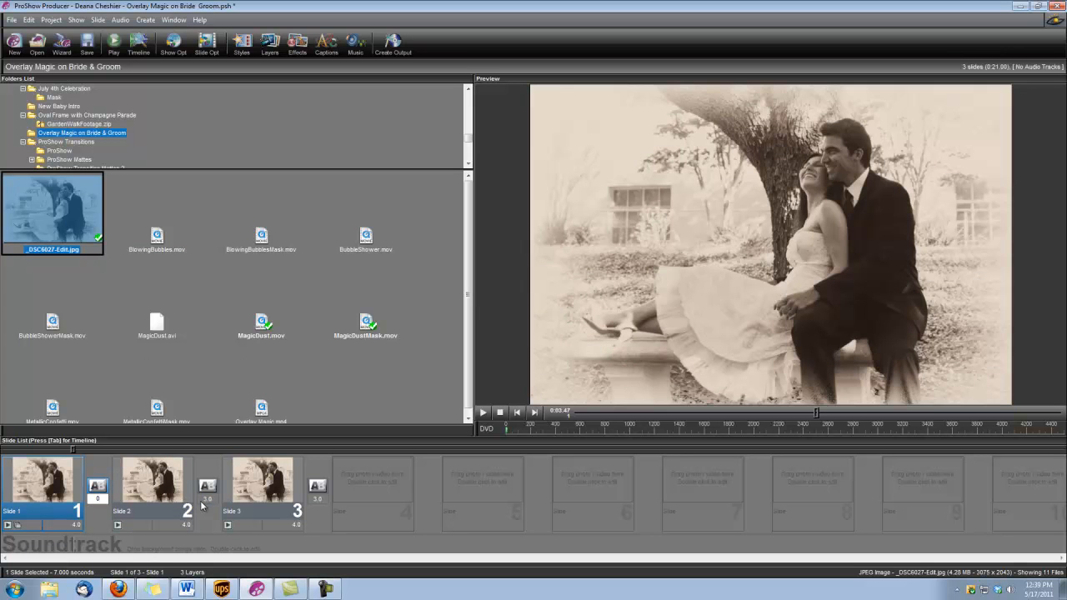
left_click(152, 479)
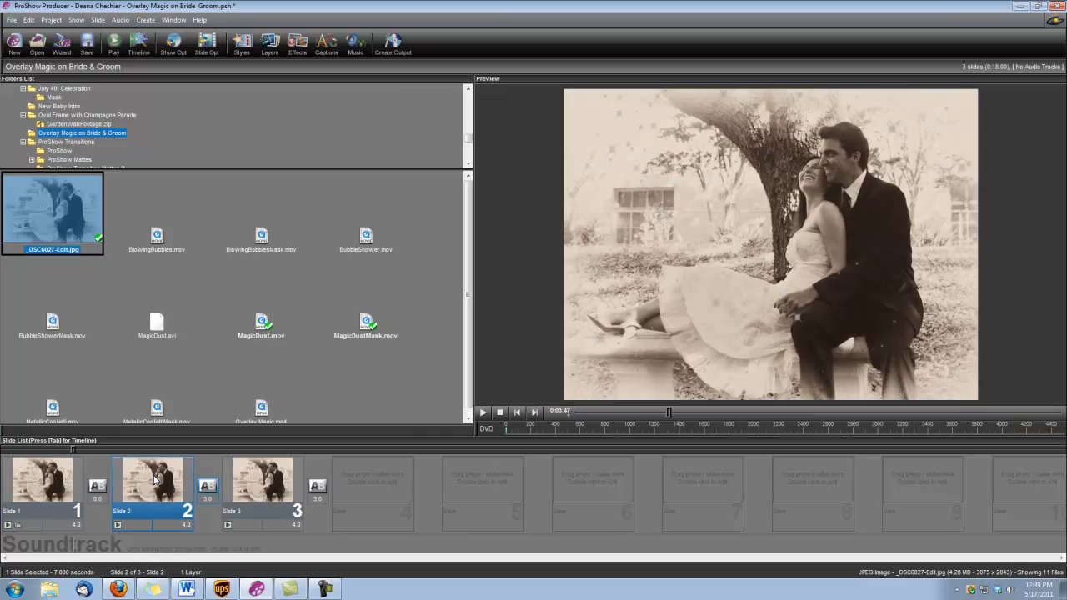
double_click(152, 478)
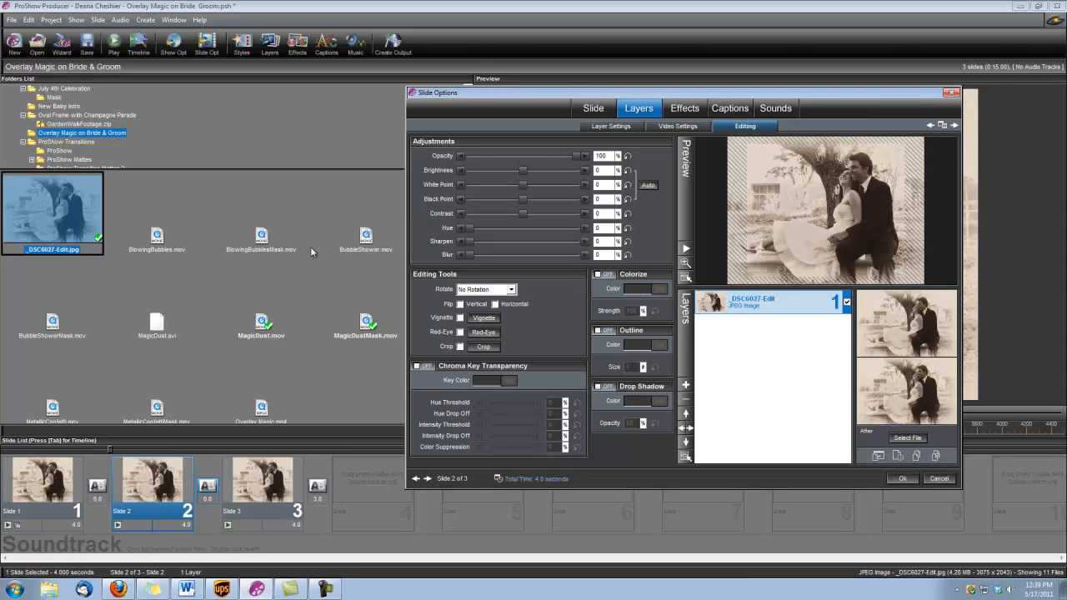
- Add BlowingBubbles and BlowingBubblesMask layers to slide 2, using the mask as a masking layer
left_click(156, 212)
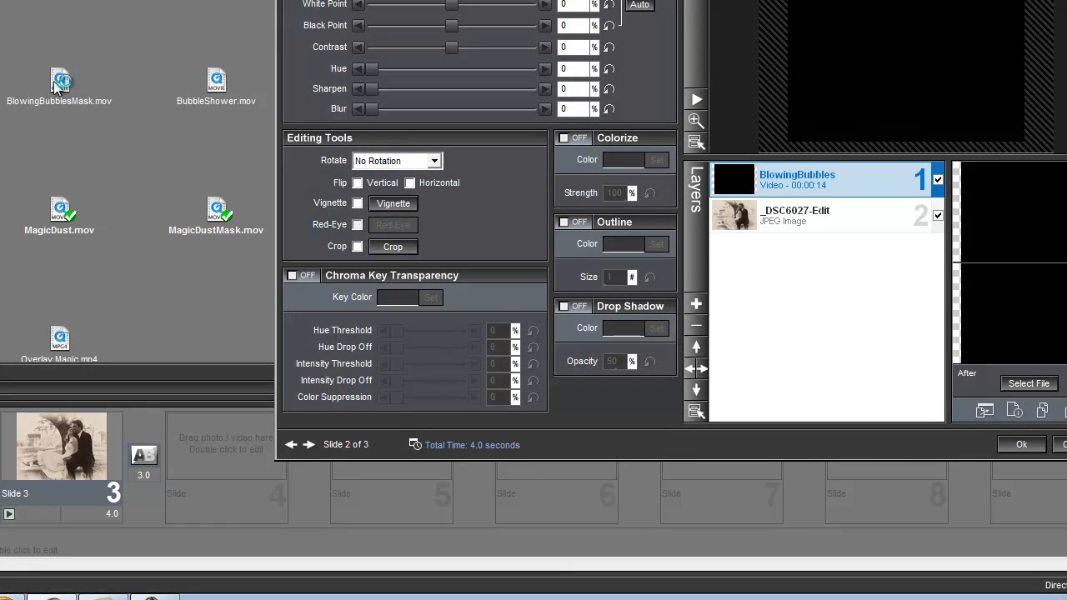
left_click(59, 81)
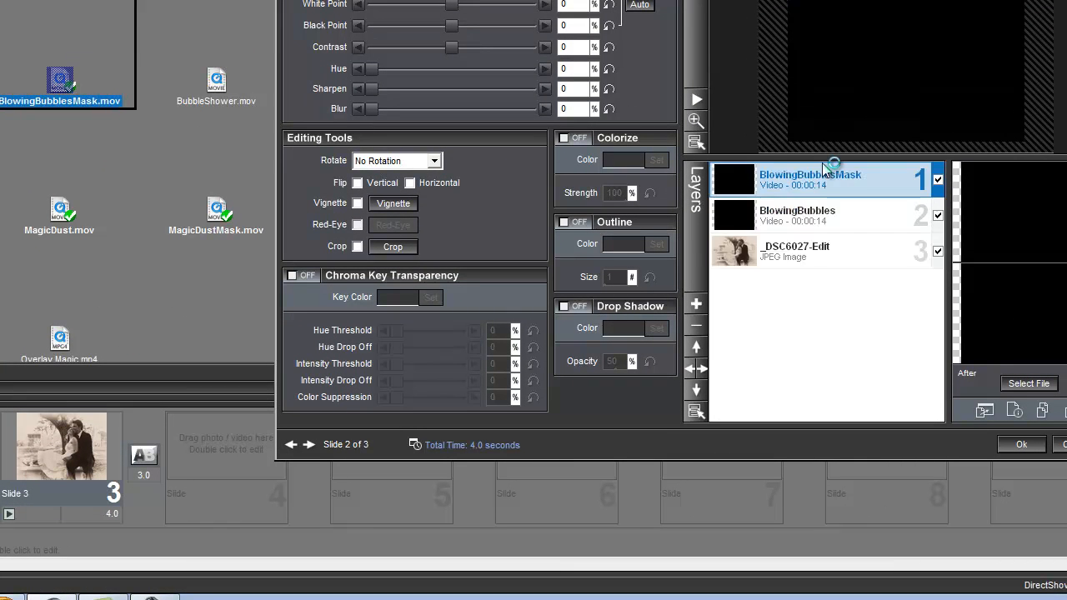
right_click(821, 179)
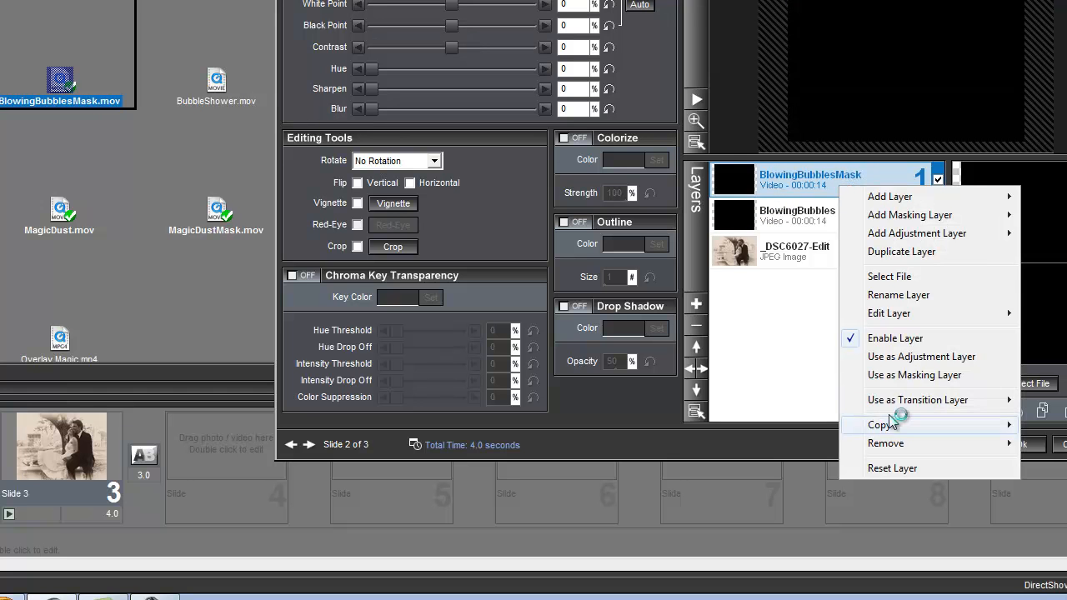
left_click(915, 375)
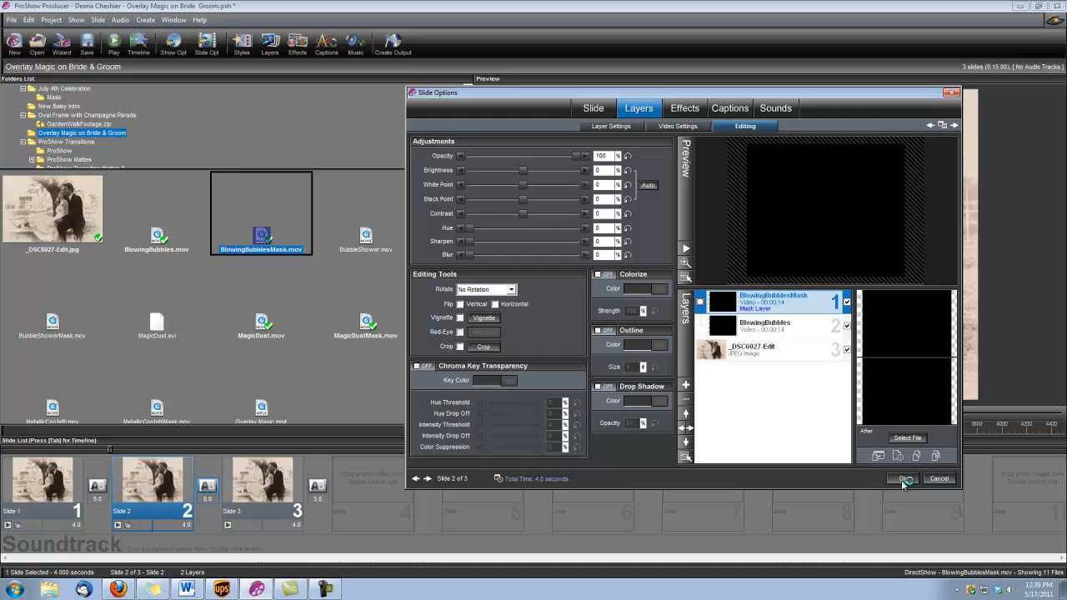
left_click(261, 492)
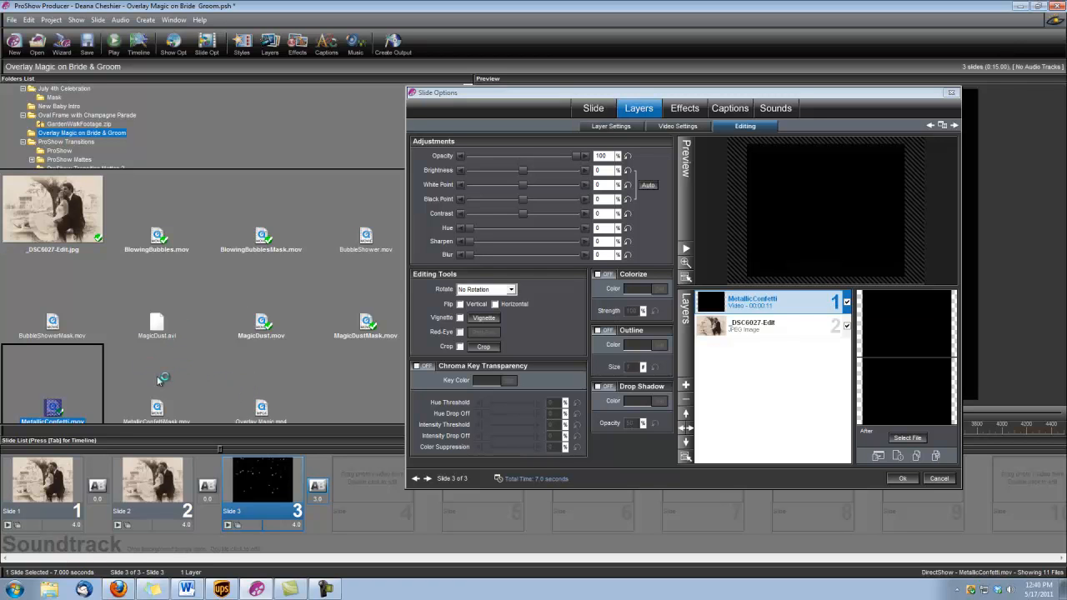
- Add MetallicConfettiMask to slide 3, make it a masking layer, and confirm with OK
left_click(157, 408)
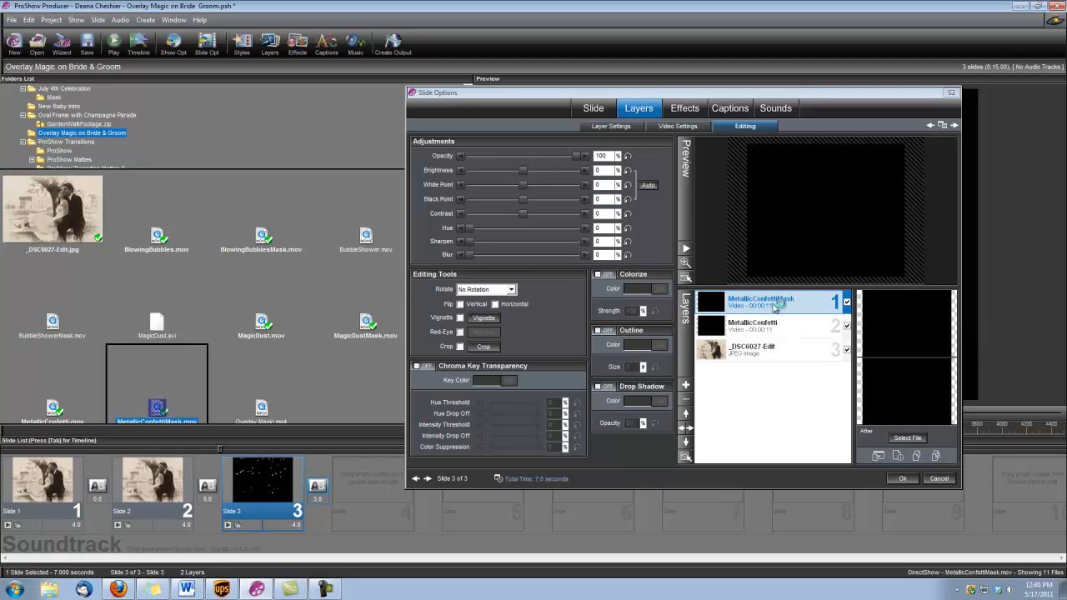
right_click(760, 300)
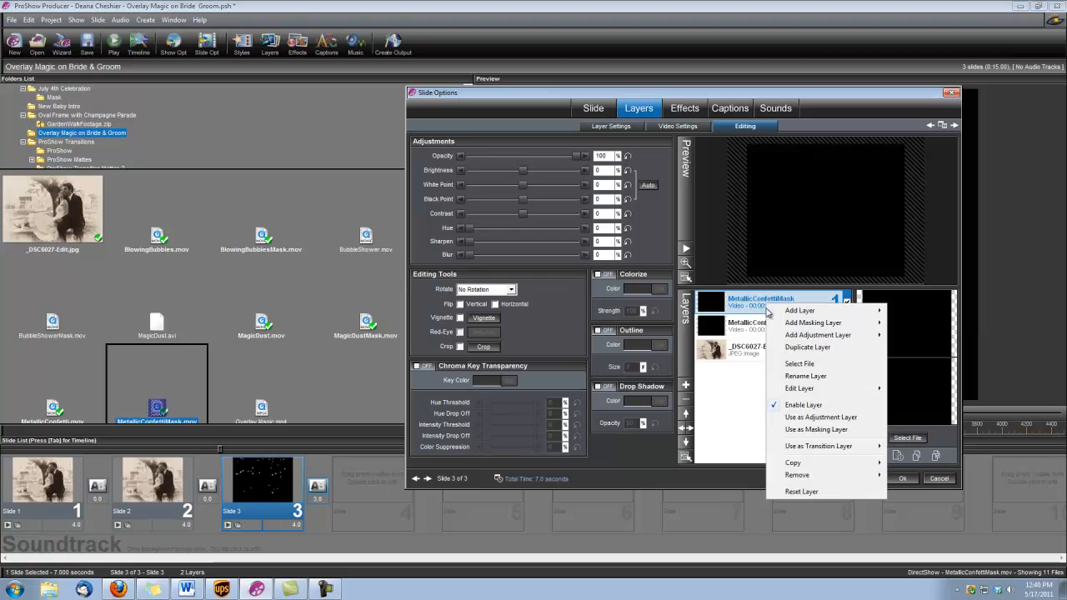
mouse_move(815, 430)
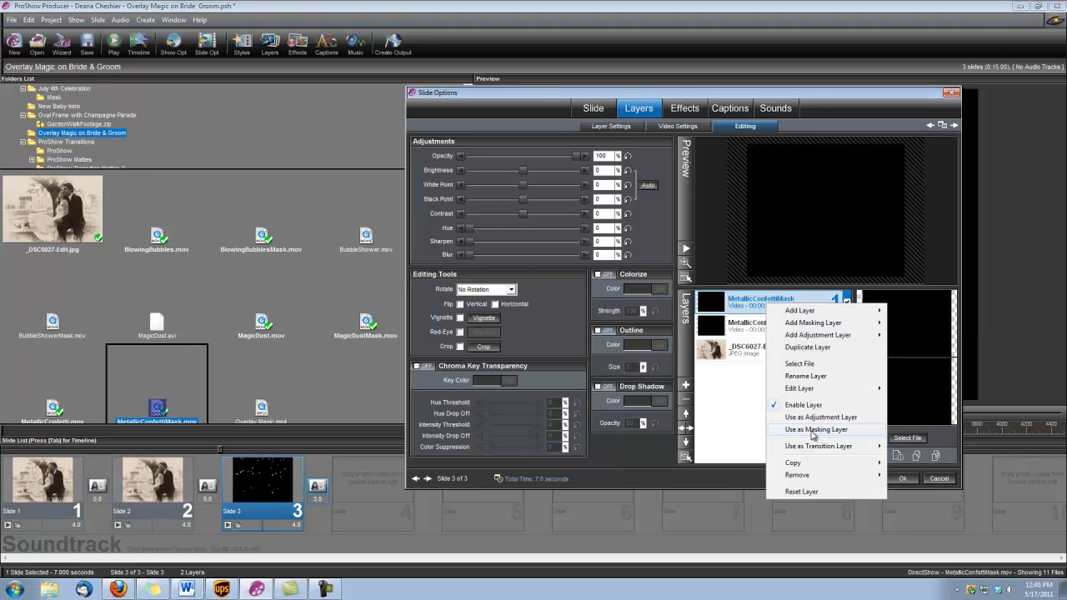
left_click(816, 429)
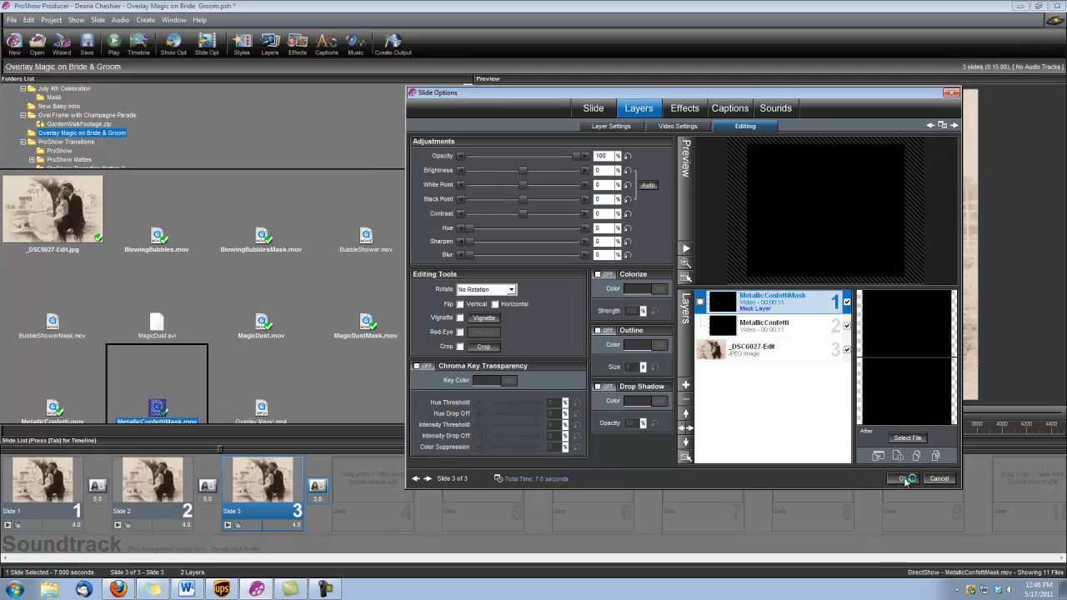
left_click(901, 478)
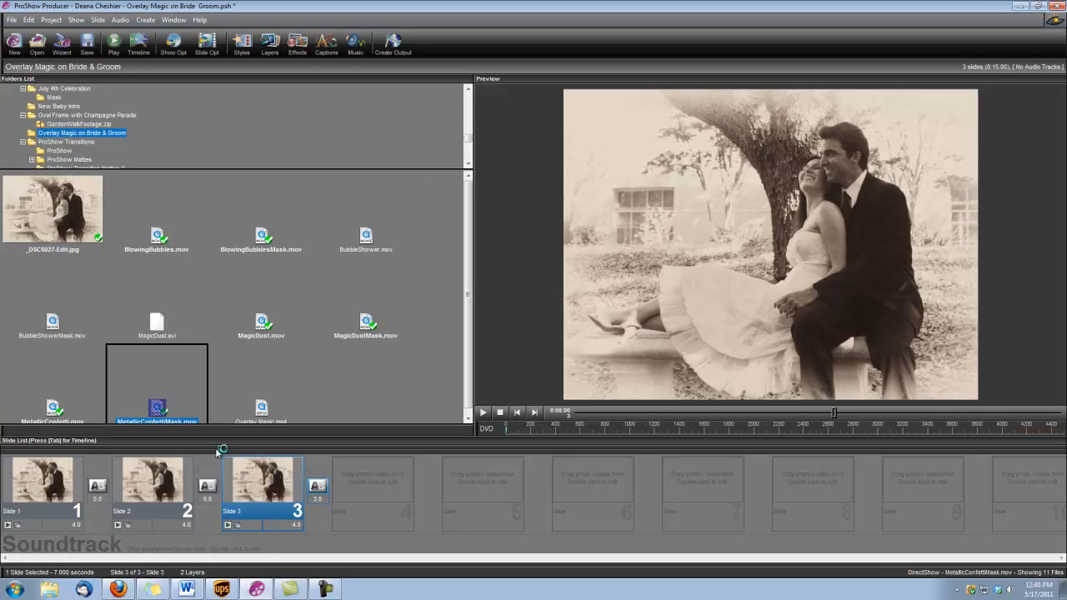
- Play the show to watch bubbles on slide 2 and confetti on slide 3
left_click(483, 412)
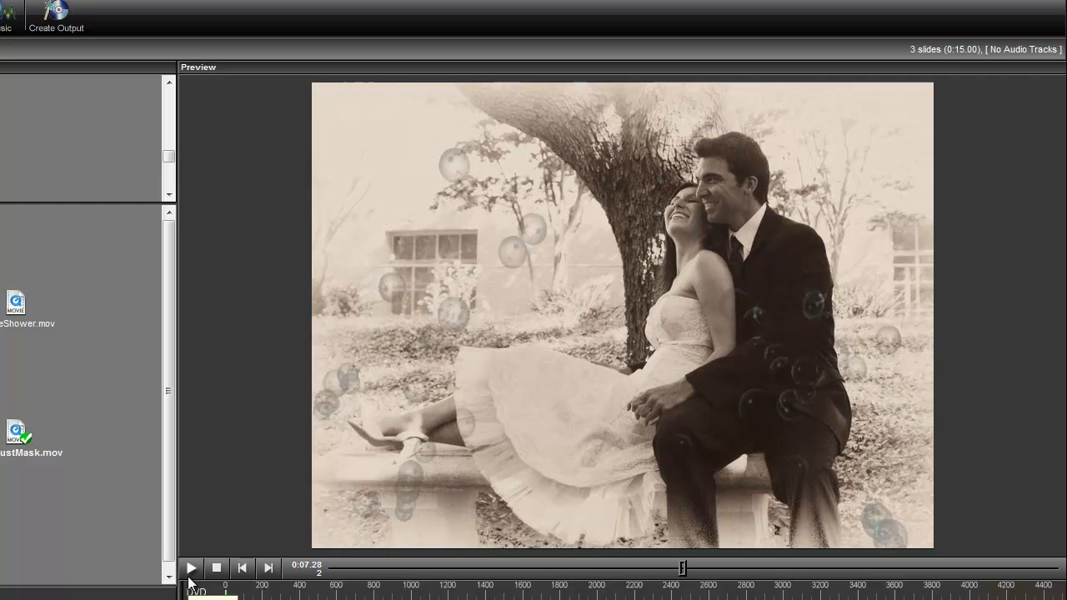
left_click(190, 568)
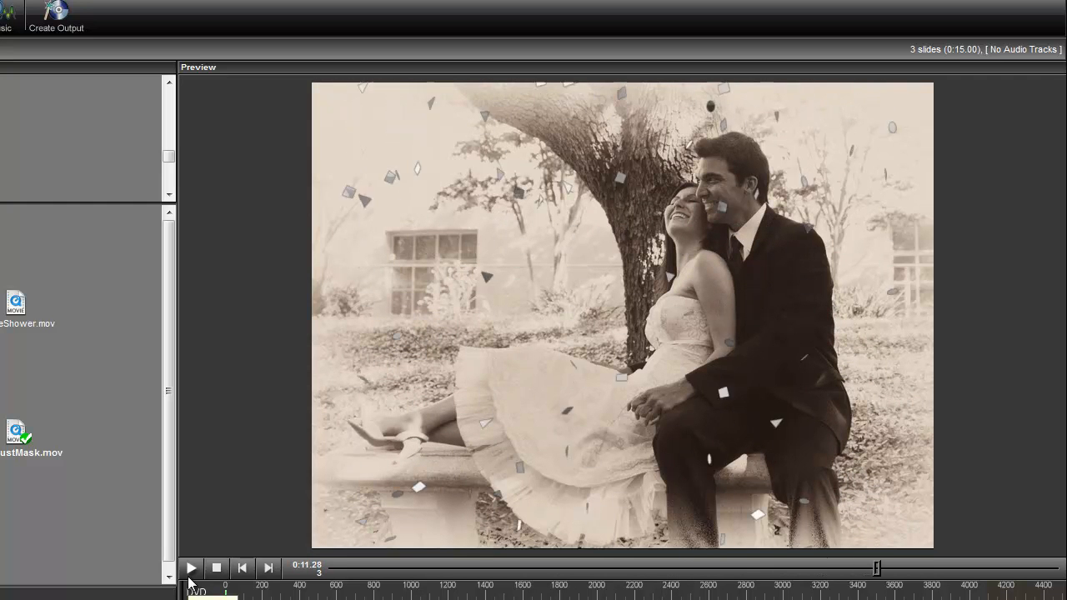
left_click(190, 568)
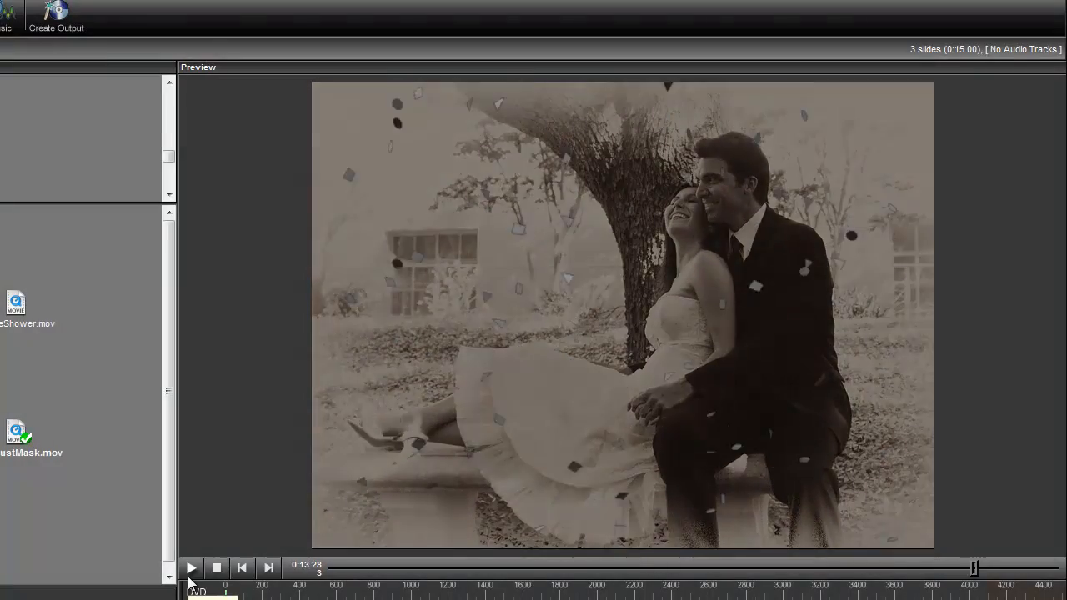